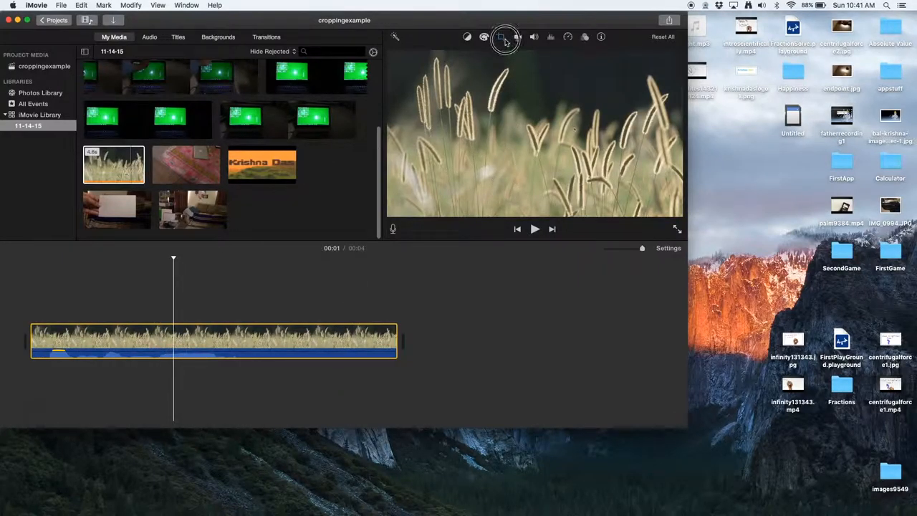
# Open the crop controls for the grass clip and apply Crop to Fill.
pyautogui.click(502, 37)
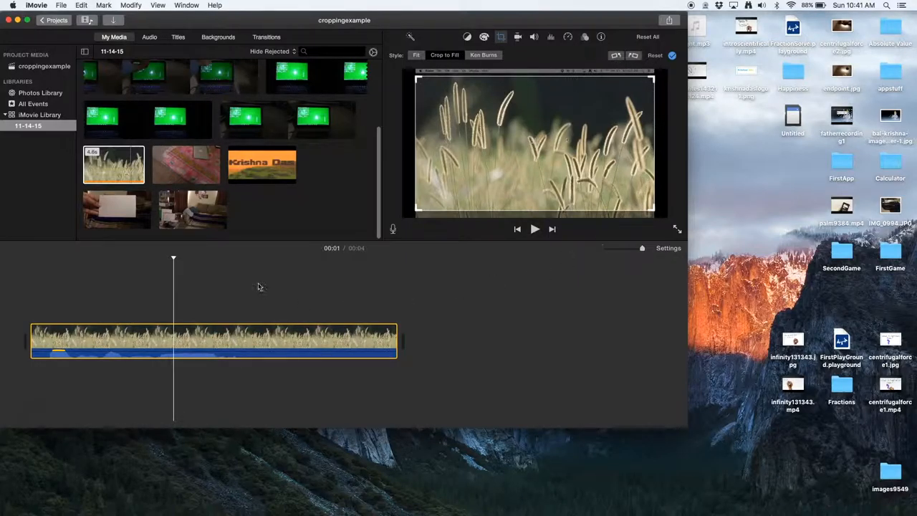
pyautogui.moveTo(489, 118)
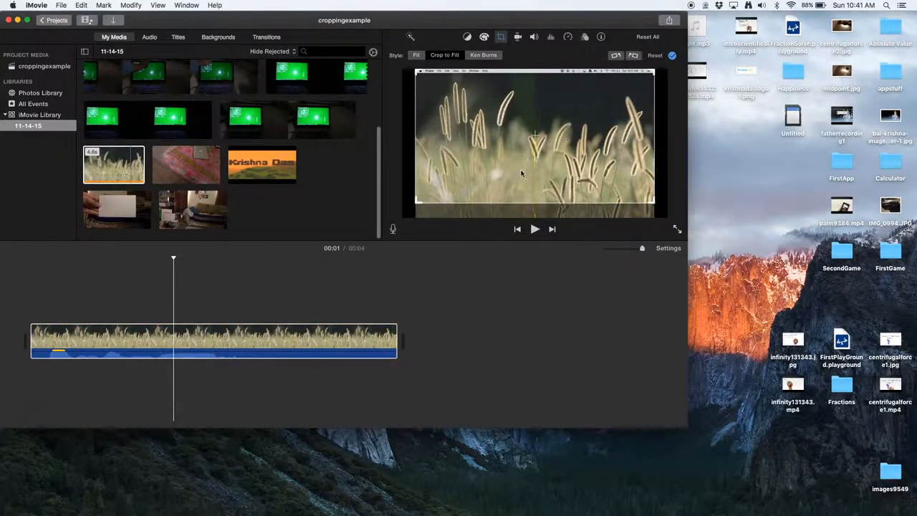
pyautogui.click(236, 340)
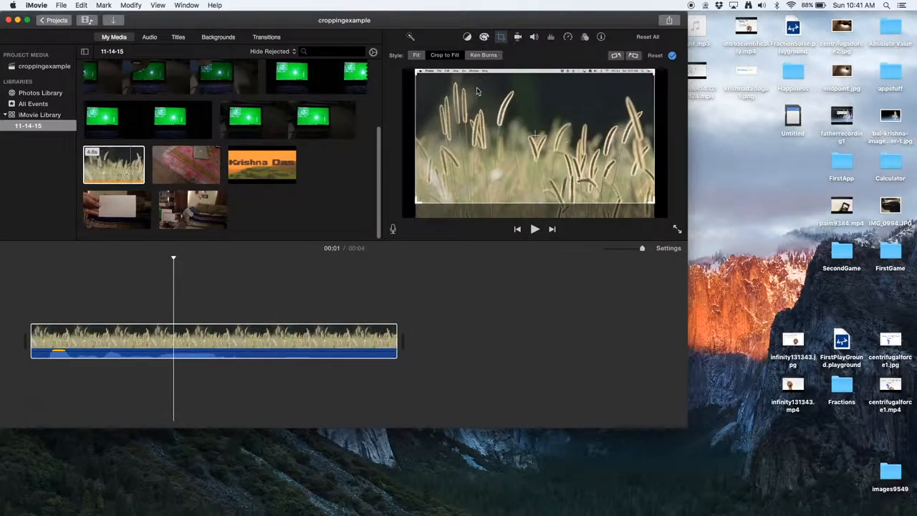
# Shrink the grass clip's crop toward the lower-left, then switch it back to Fit.
pyautogui.click(416, 55)
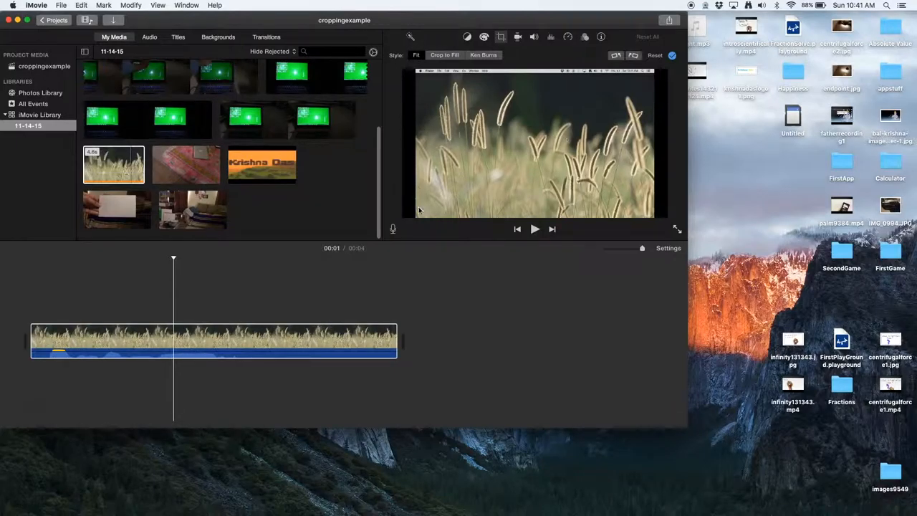
pyautogui.moveTo(390, 86)
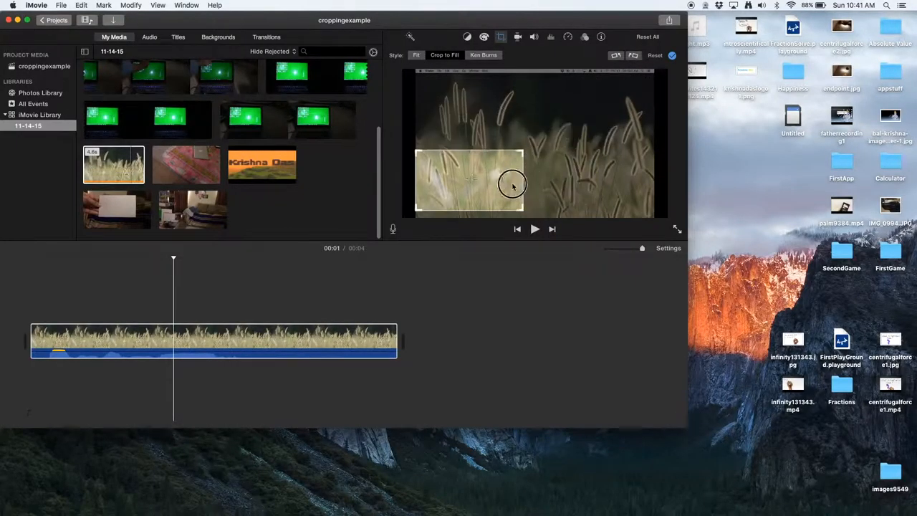
pyautogui.moveTo(512, 184); pyautogui.dragTo(473, 97)
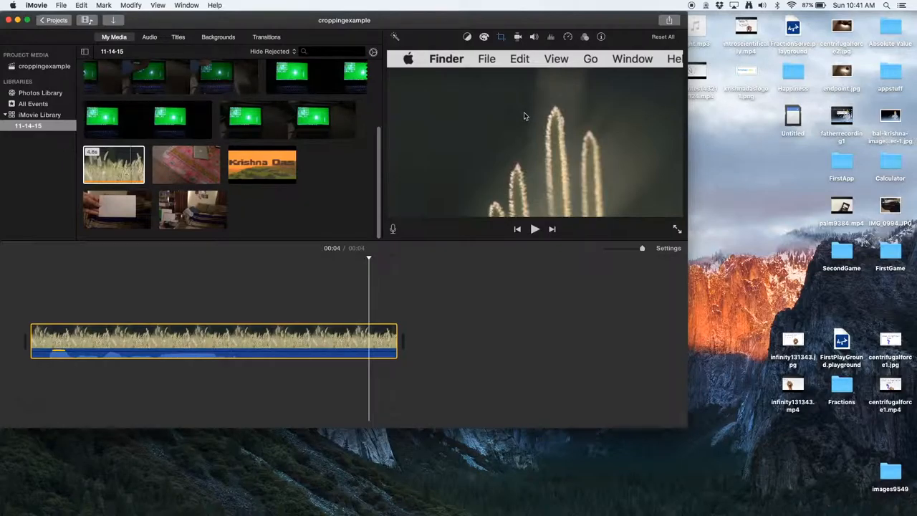
pyautogui.moveTo(384, 110)
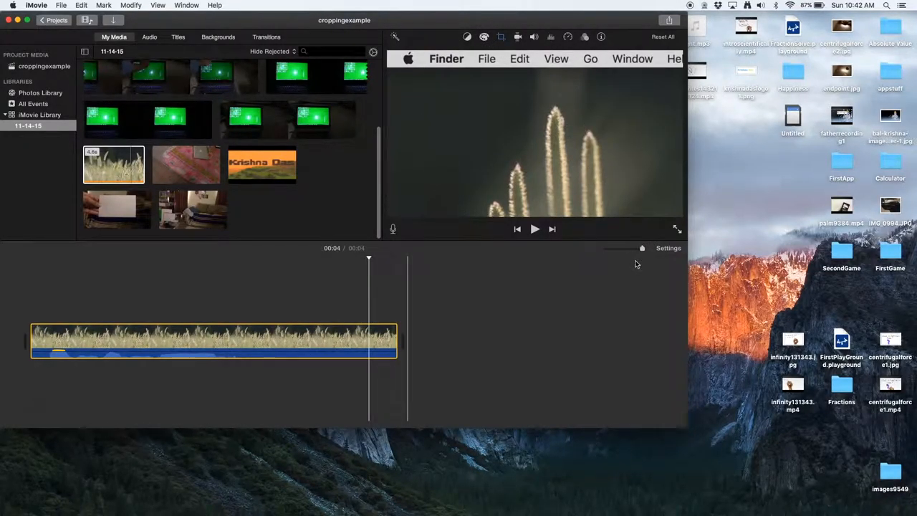
pyautogui.click(500, 36)
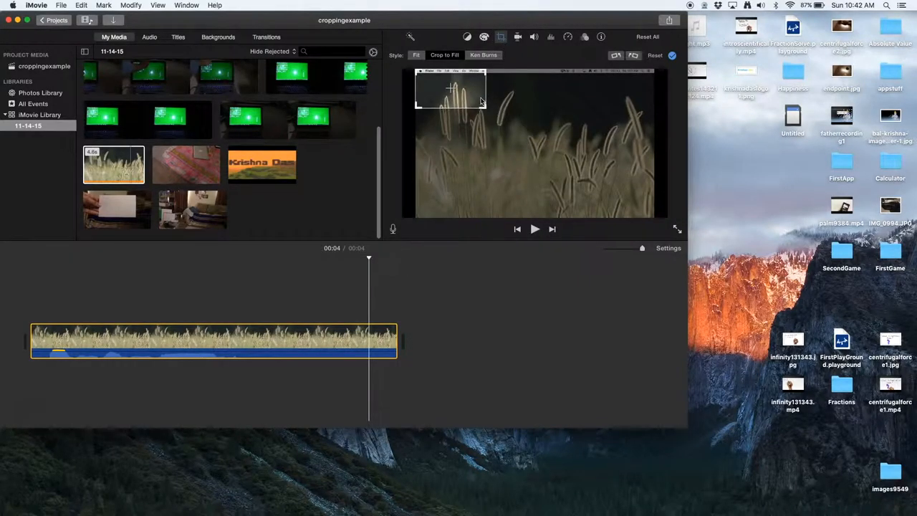
pyautogui.click(416, 55)
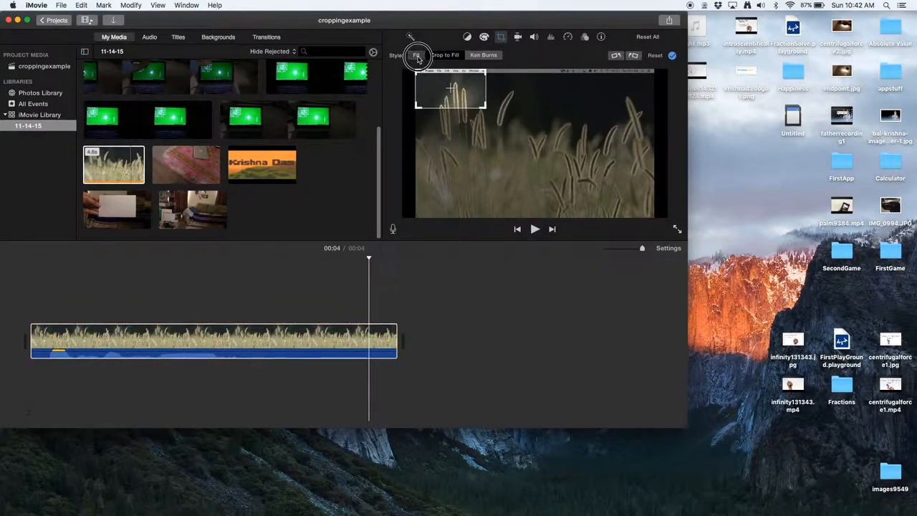
pyautogui.click(416, 55)
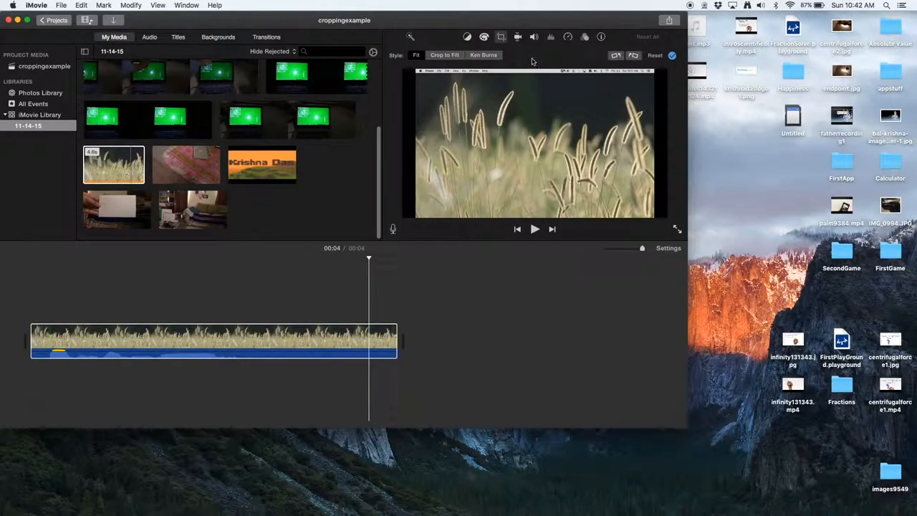
# Preview a Ken Burns move on the grass clip, then return it to Fit.
pyautogui.click(515, 55)
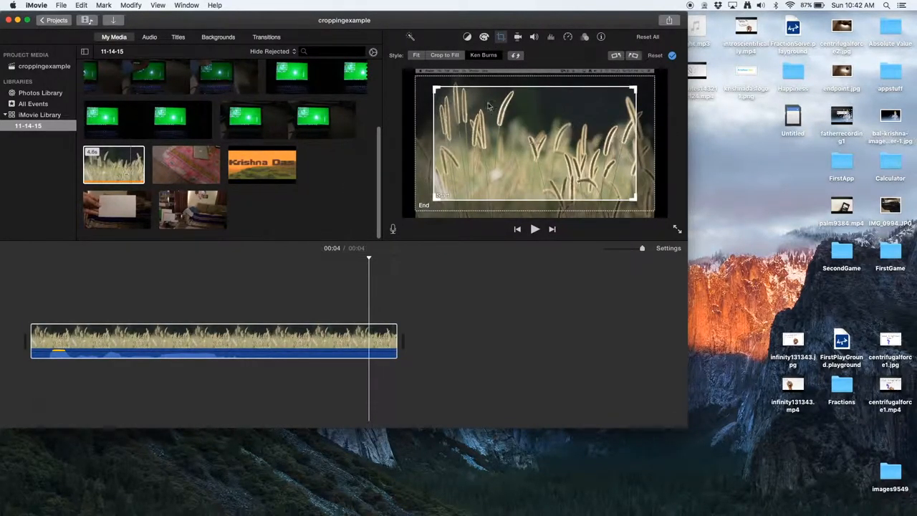
pyautogui.click(416, 56)
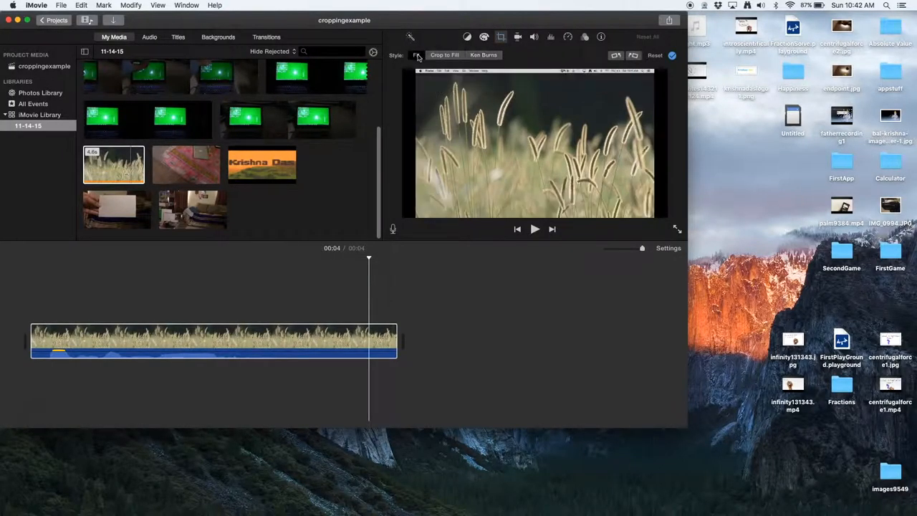
pyautogui.click(416, 55)
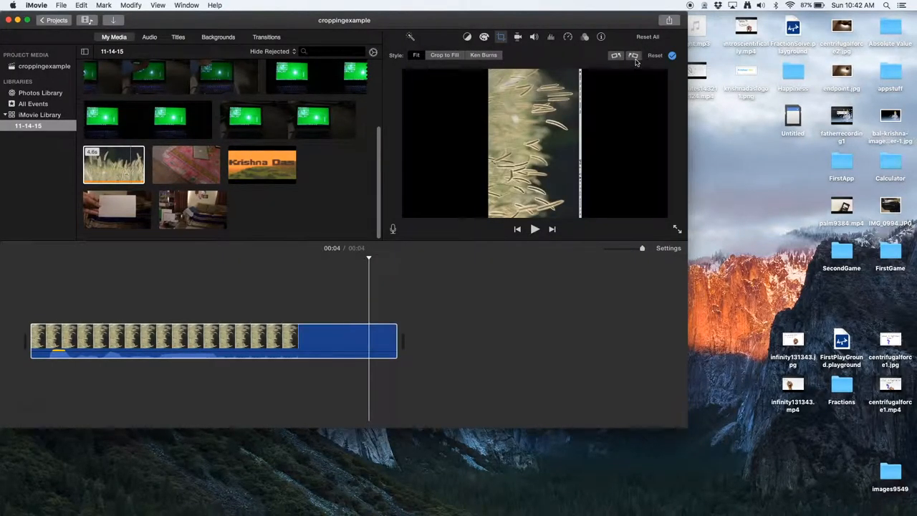
# Rotate the grass clip in quarter turns until it sits upside down.
pyautogui.click(654, 55)
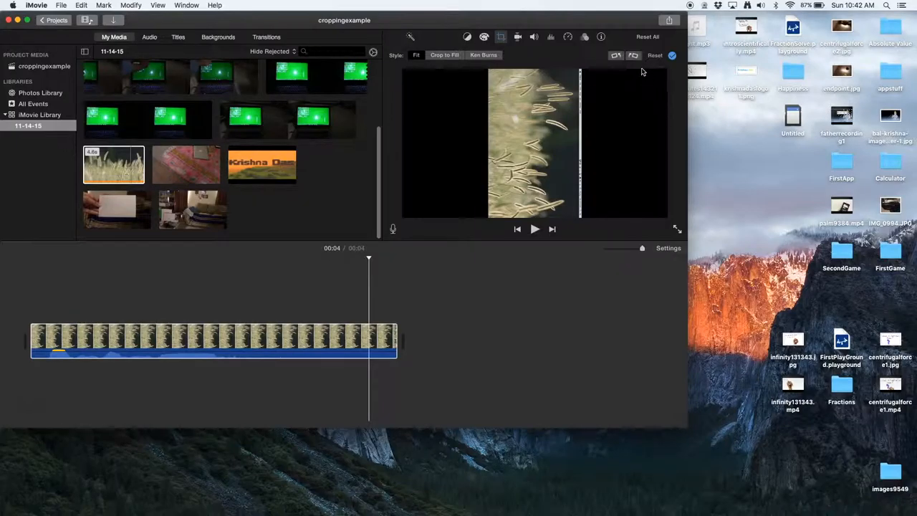
pyautogui.click(444, 55)
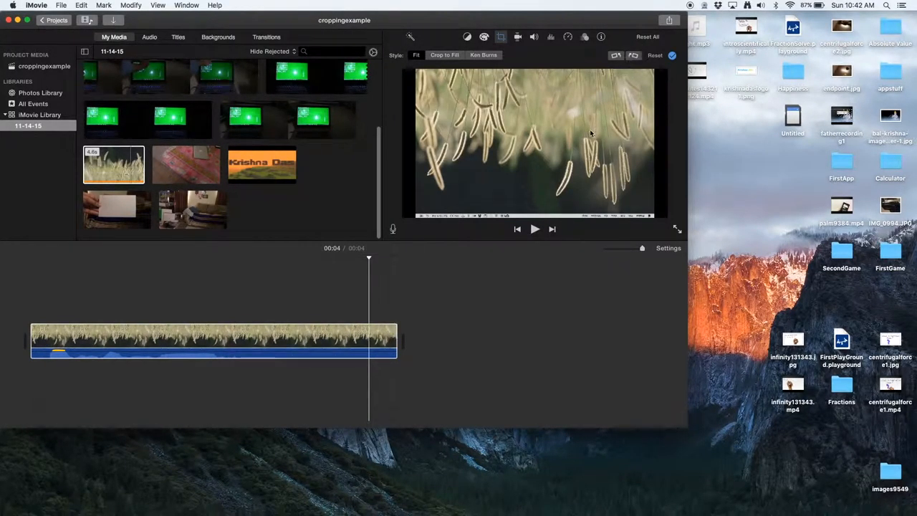
pyautogui.click(444, 55)
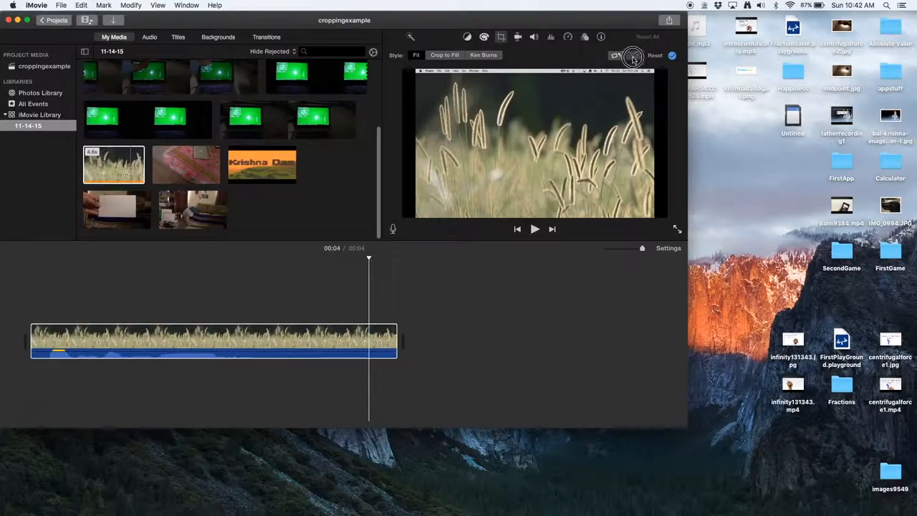
pyautogui.click(633, 55)
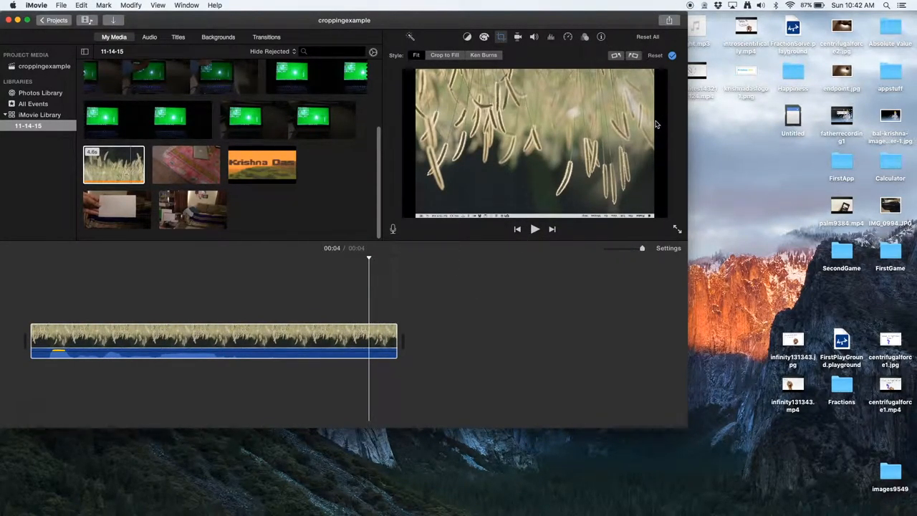
pyautogui.moveTo(584, 141)
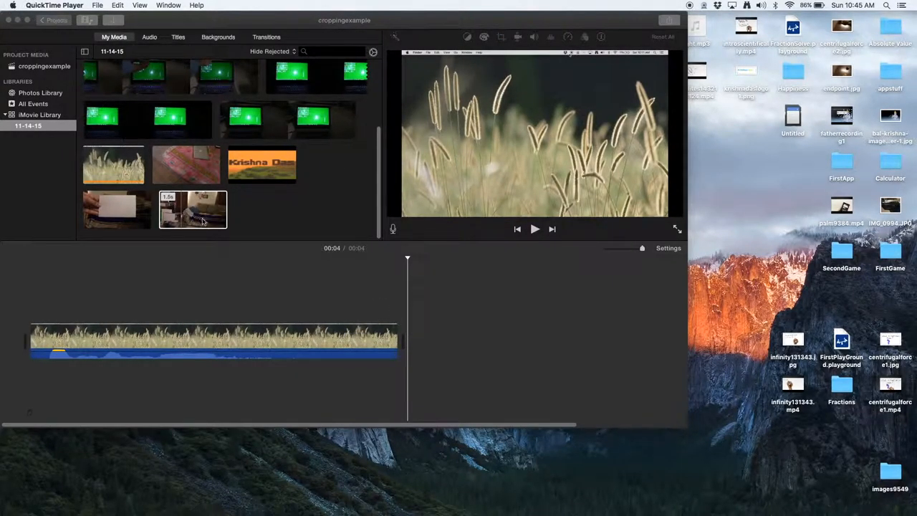
pyautogui.moveTo(401, 270)
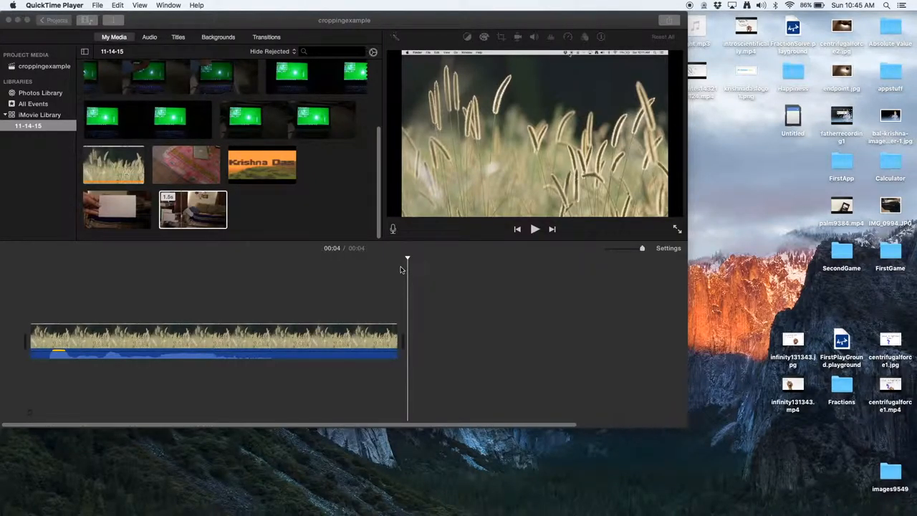
pyautogui.moveTo(521, 372)
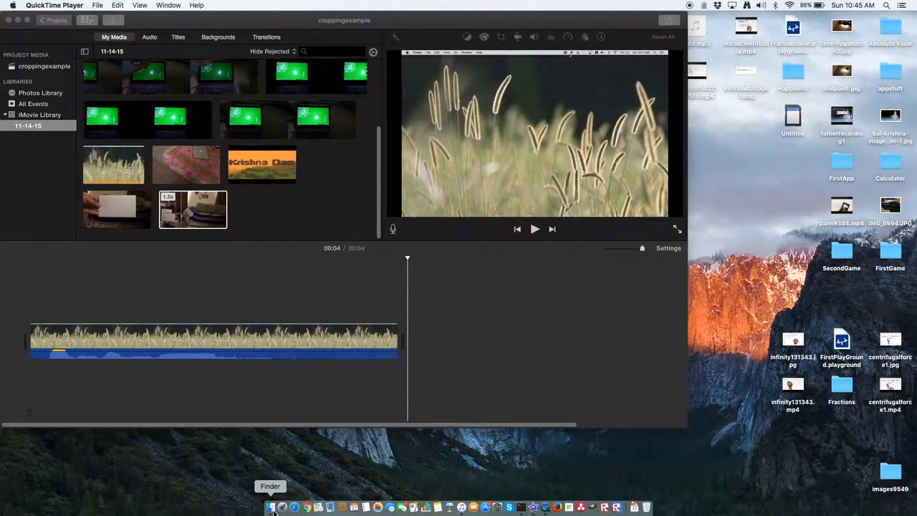
# Bring iMovie forward, preview the Krishna Das clip, and place it after the grass clip.
pyautogui.click(270, 507)
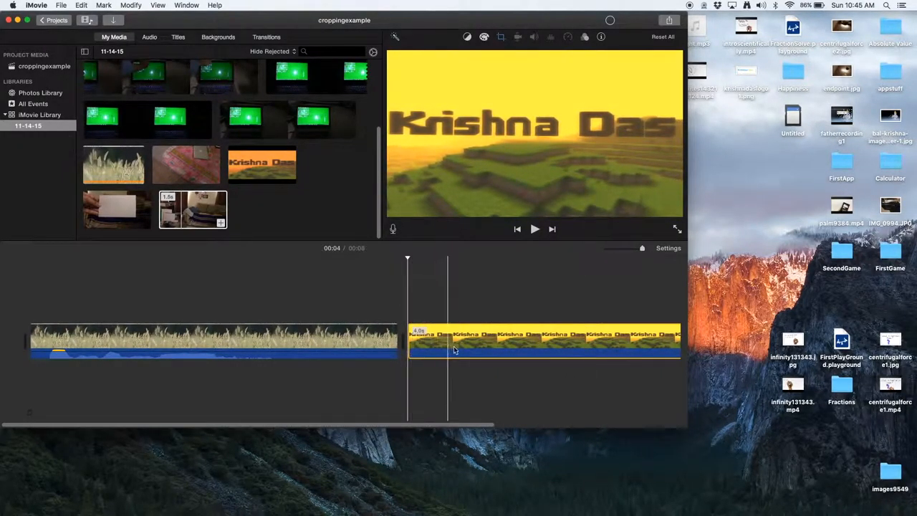
pyautogui.click(466, 340)
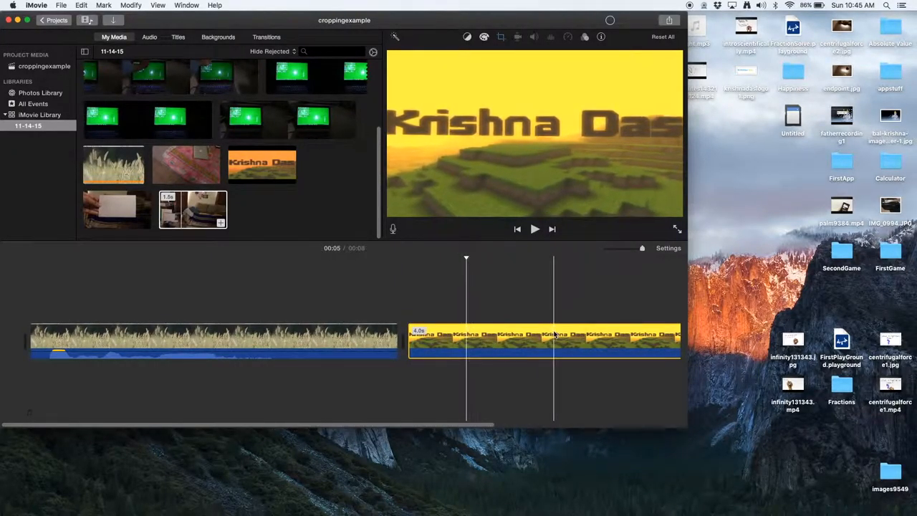
pyautogui.press('Delete')
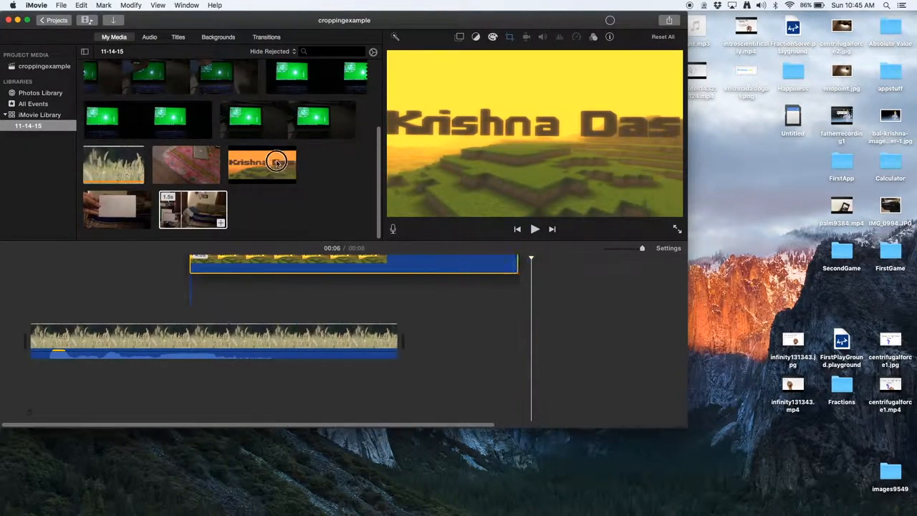
pyautogui.moveTo(262, 164); pyautogui.dragTo(544, 340)
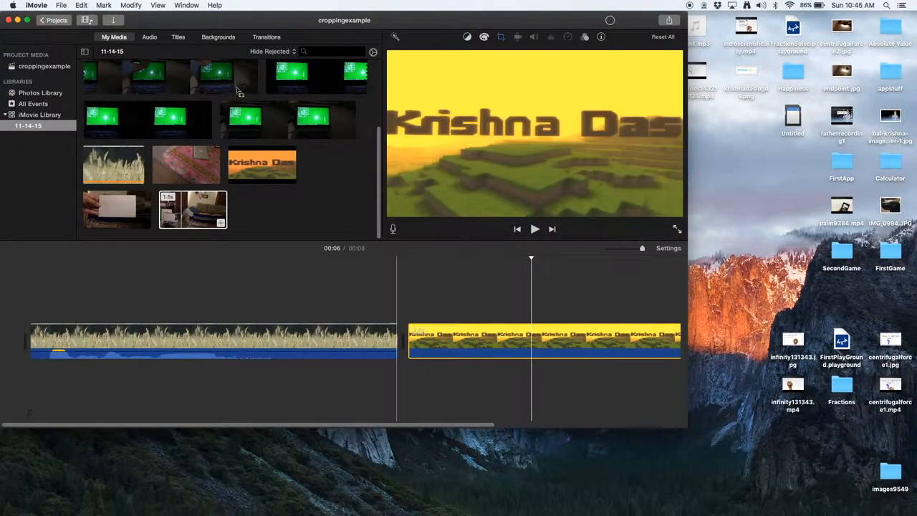
# In iMovie Preferences, try the Fit and Crop to Fill photo placement options.
pyautogui.click(12, 5)
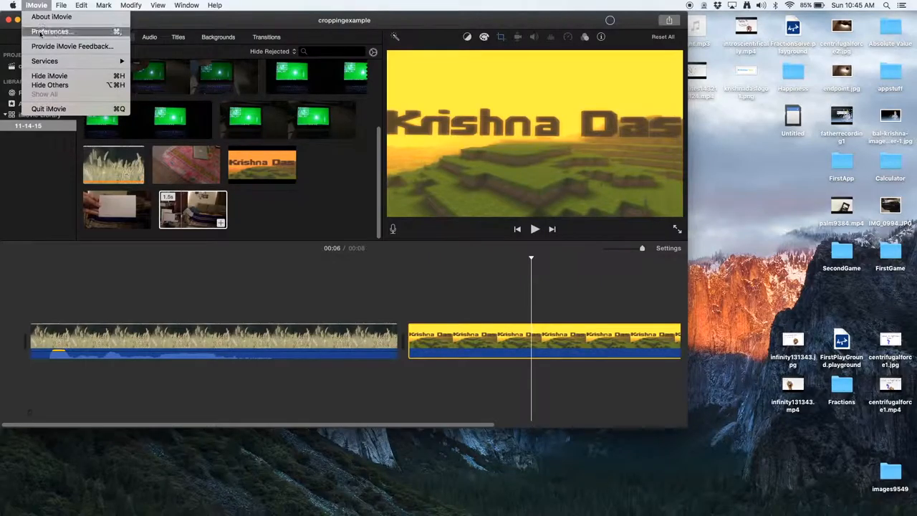
pyautogui.click(51, 31)
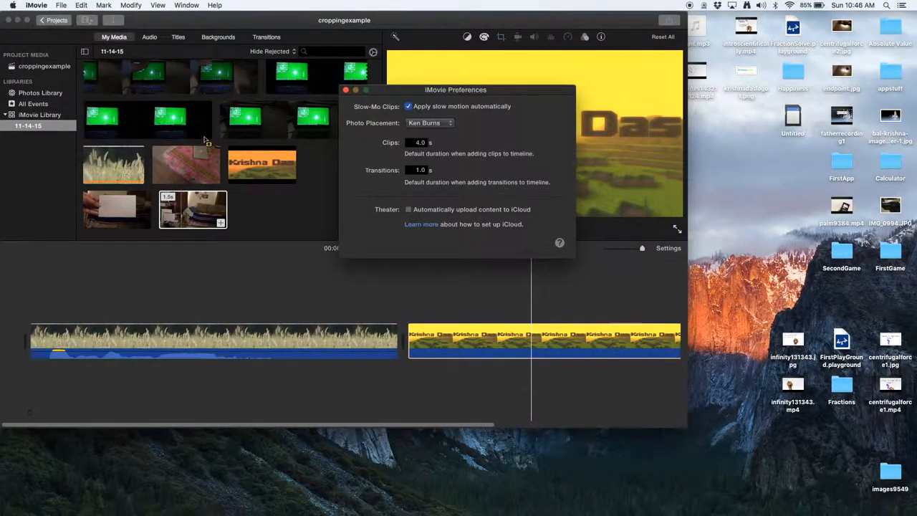
pyautogui.click(430, 123)
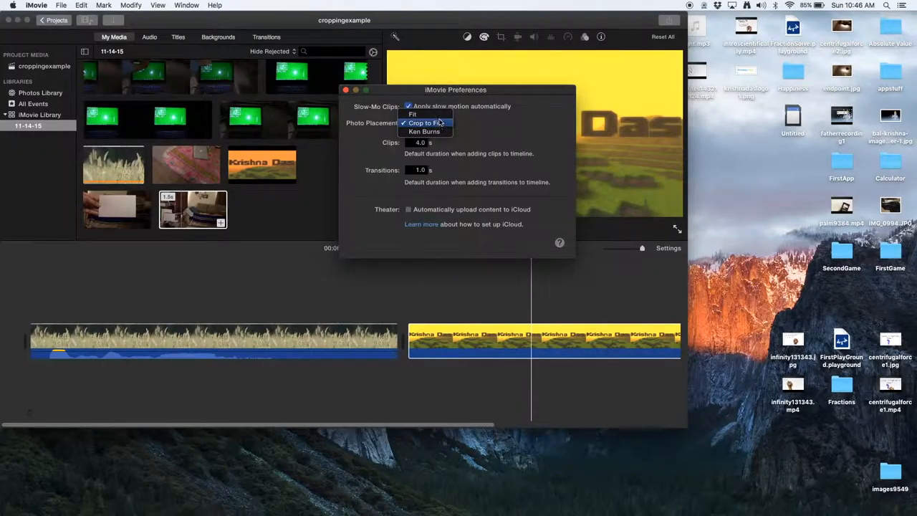
pyautogui.click(413, 115)
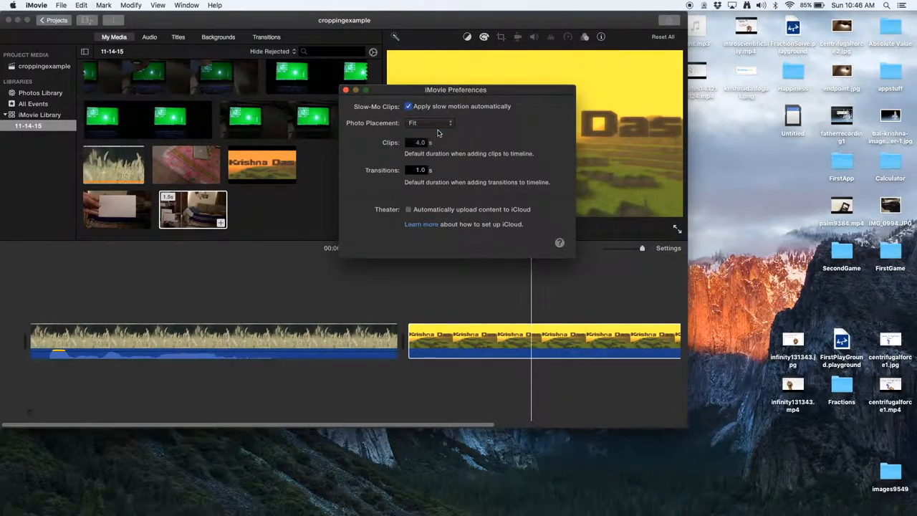
pyautogui.click(428, 122)
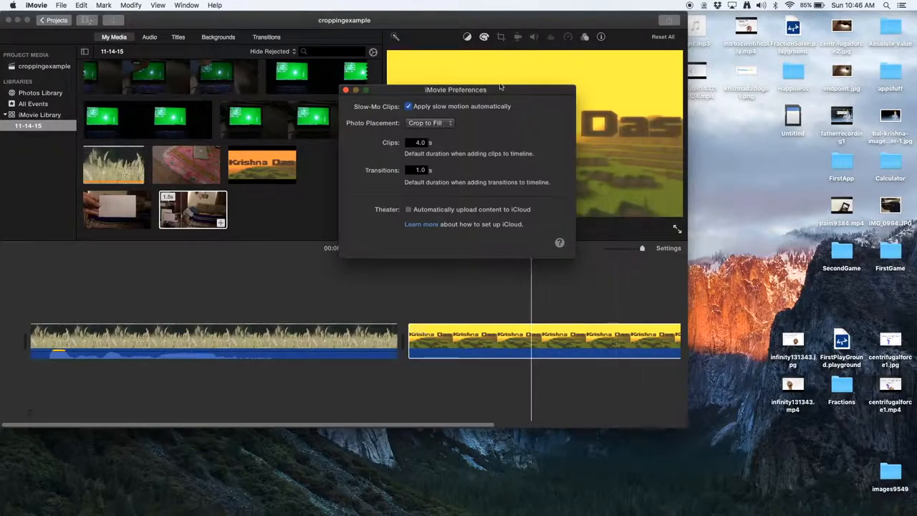
pyautogui.click(430, 122)
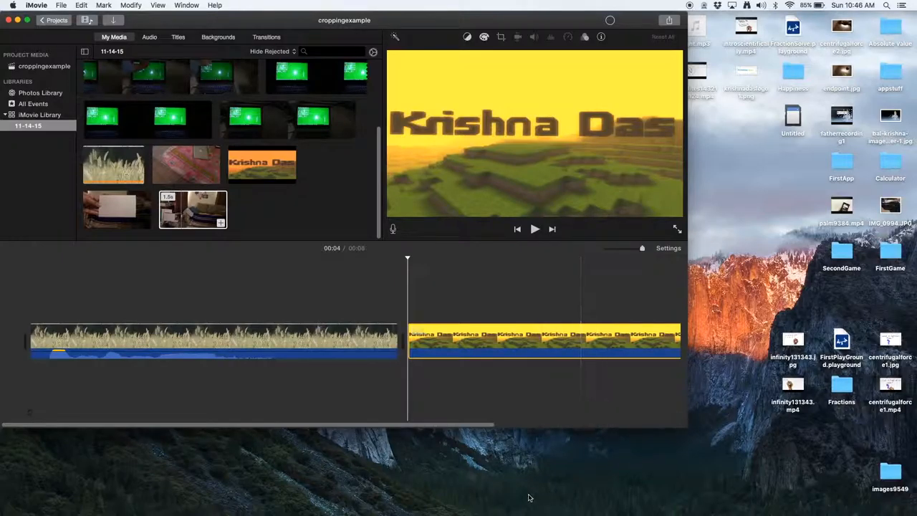
# Remove the Krishna Das clip and set default Photo Placement back to Ken Burns.
pyautogui.click(551, 340)
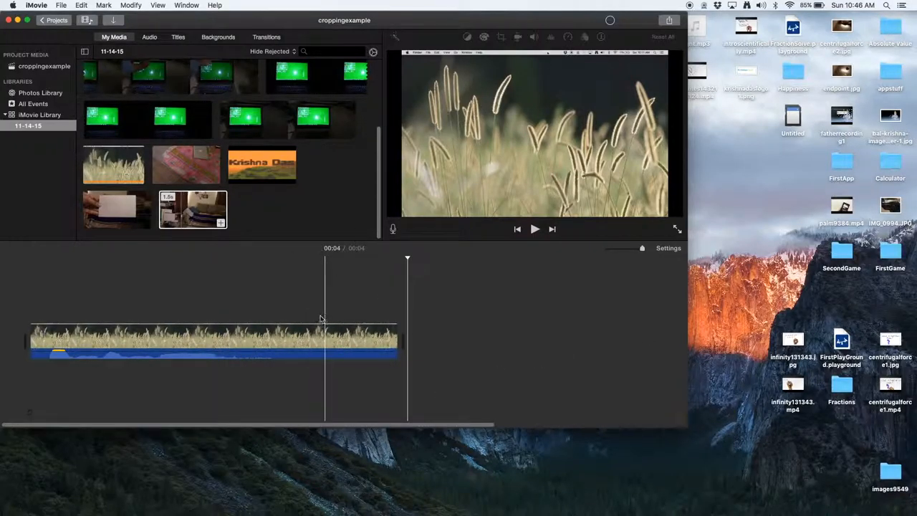
pyautogui.click(10, 6)
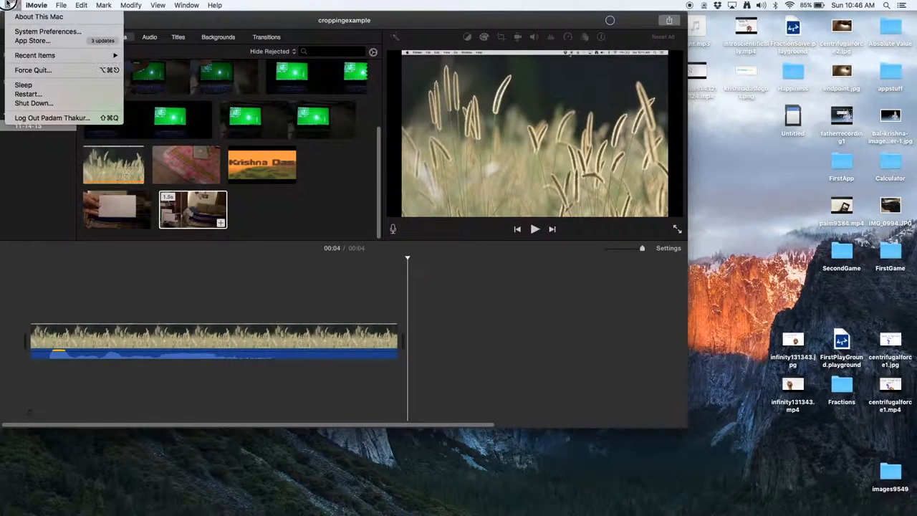
pyautogui.click(36, 5)
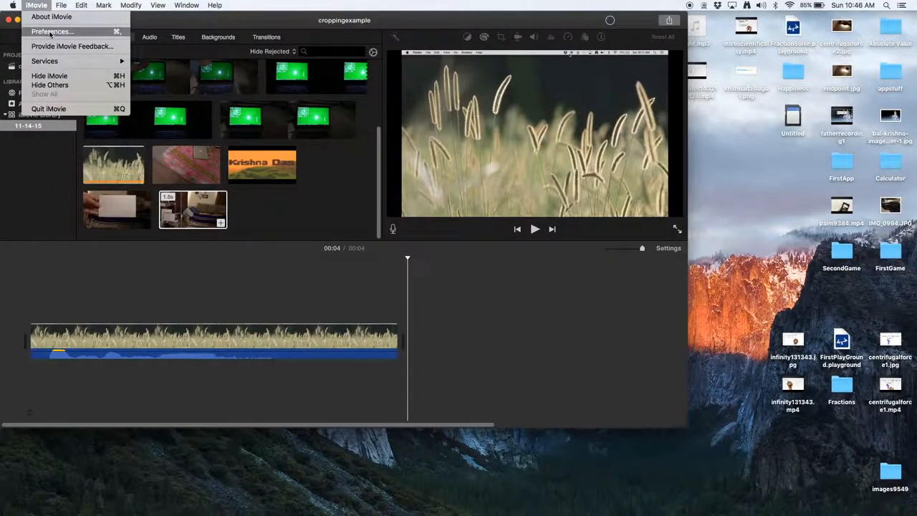
pyautogui.click(52, 31)
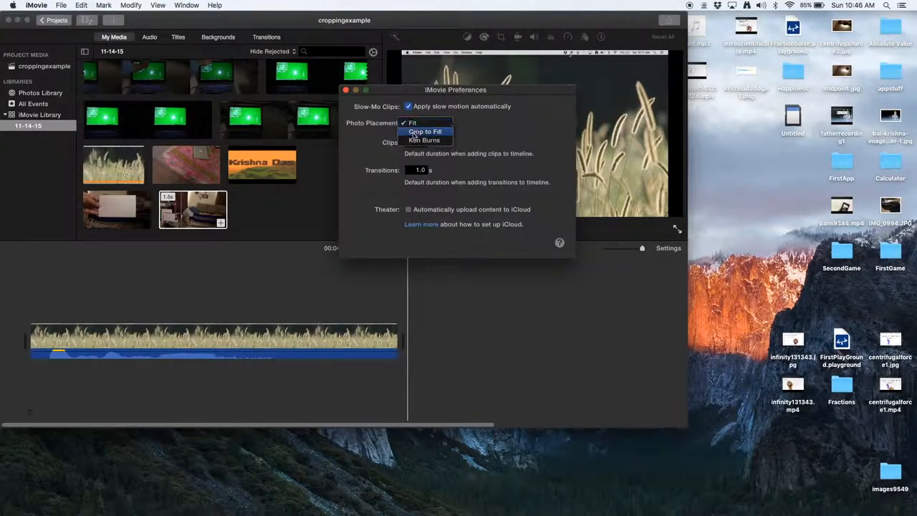
pyautogui.click(424, 139)
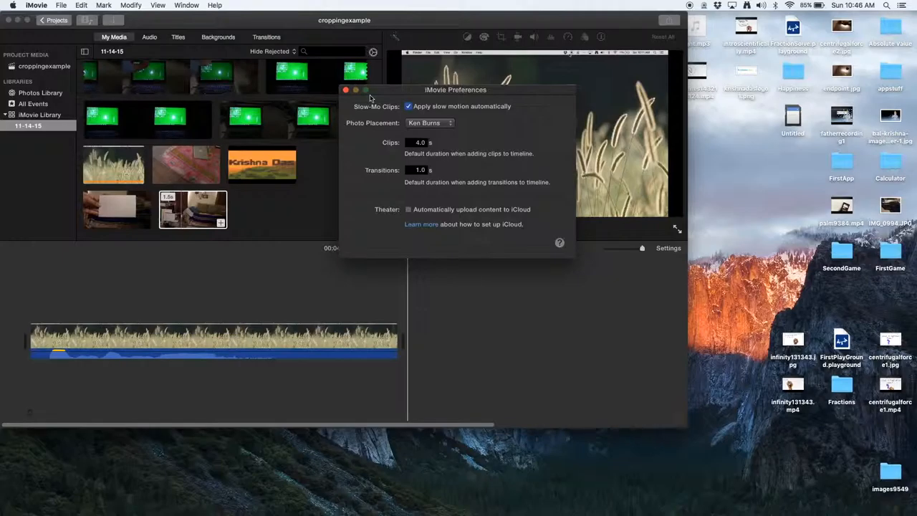
pyautogui.click(345, 89)
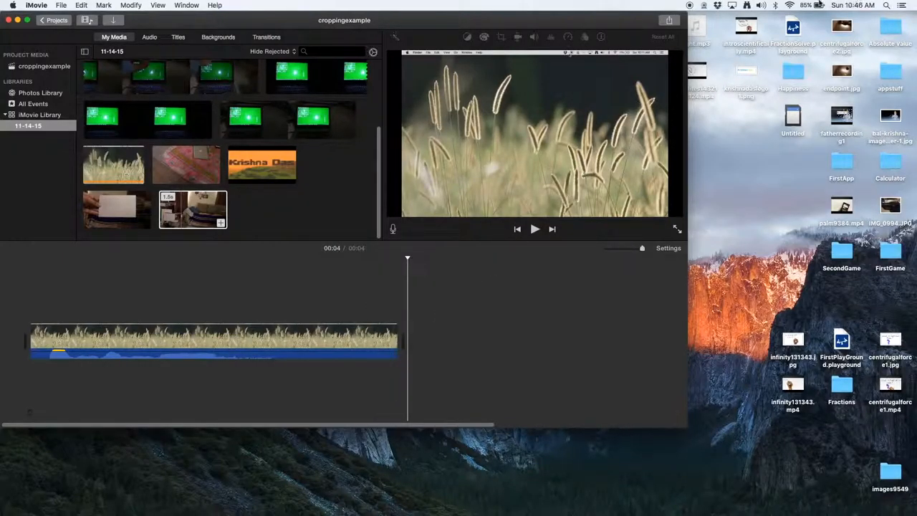